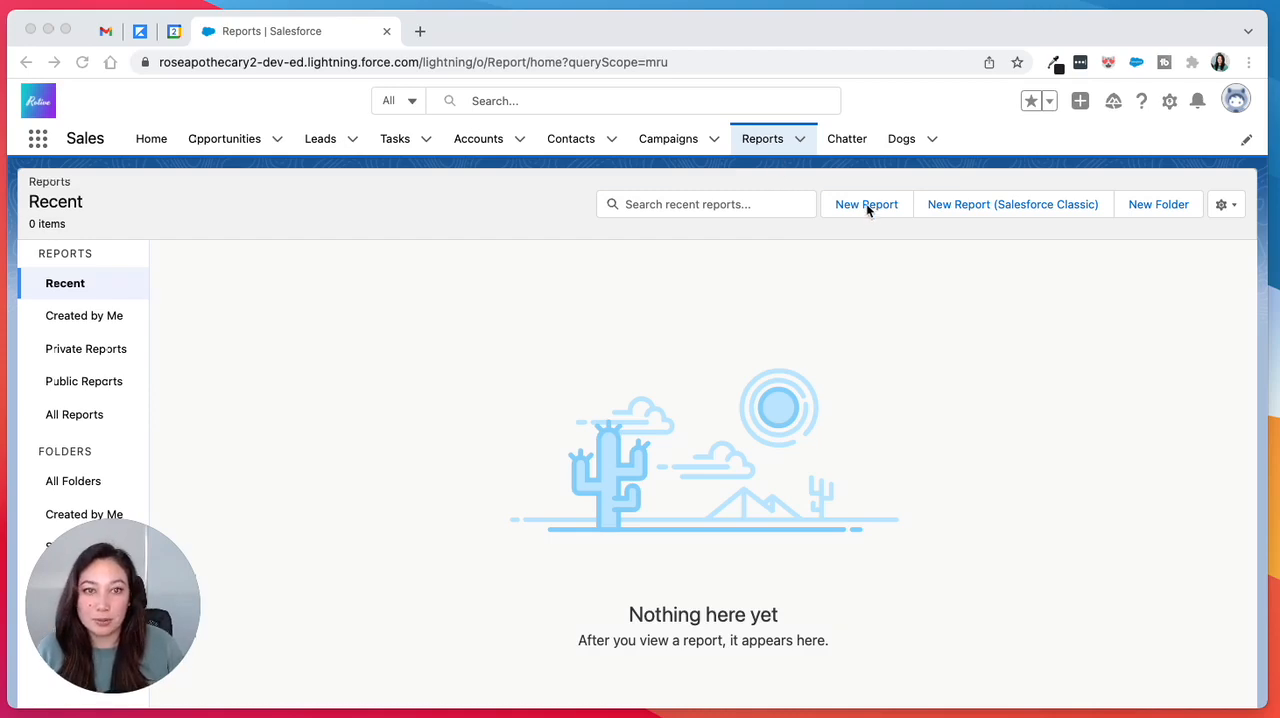
- Create a new report from the Opportunities report type, found by searching 'op'
left_click(866, 204)
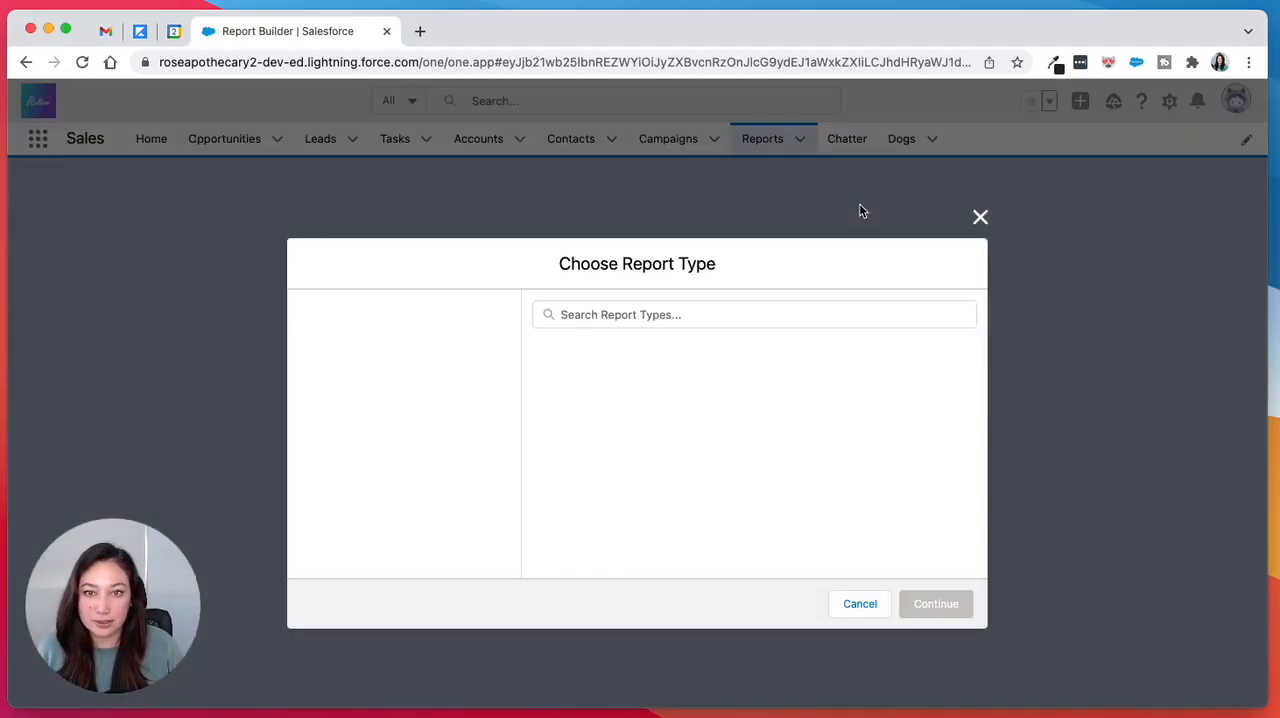
type("opp")
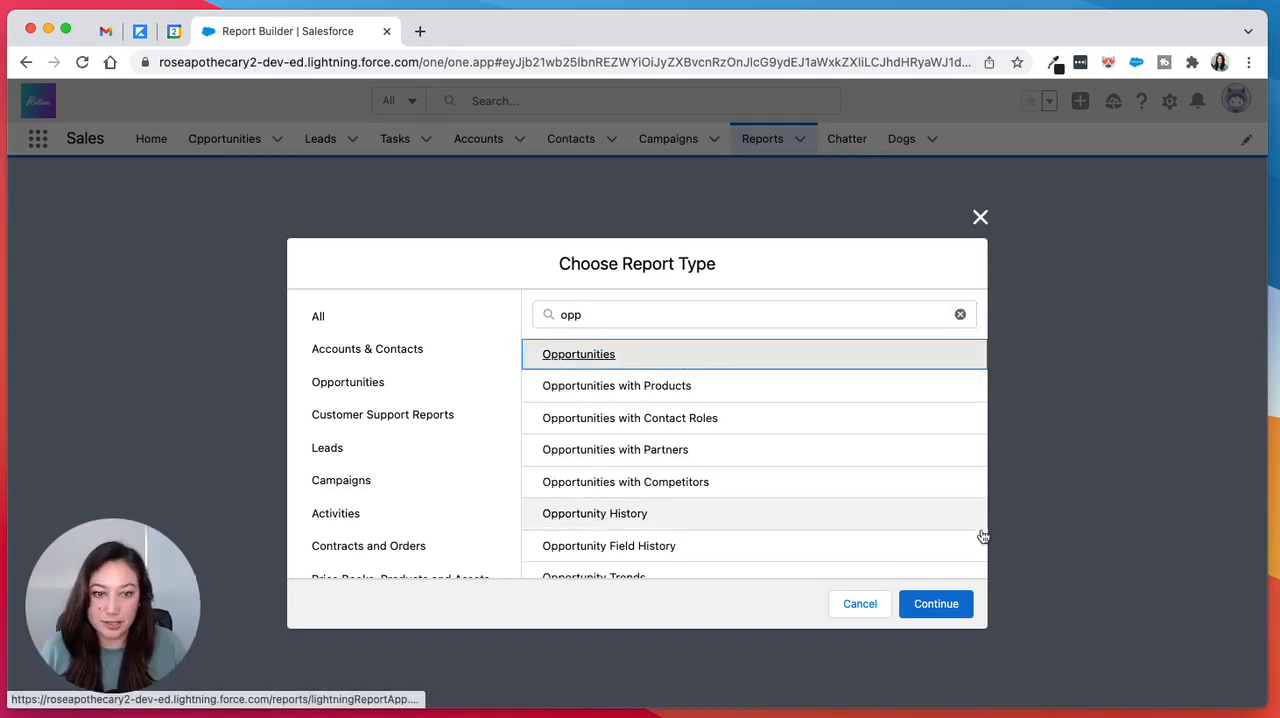
left_click(936, 604)
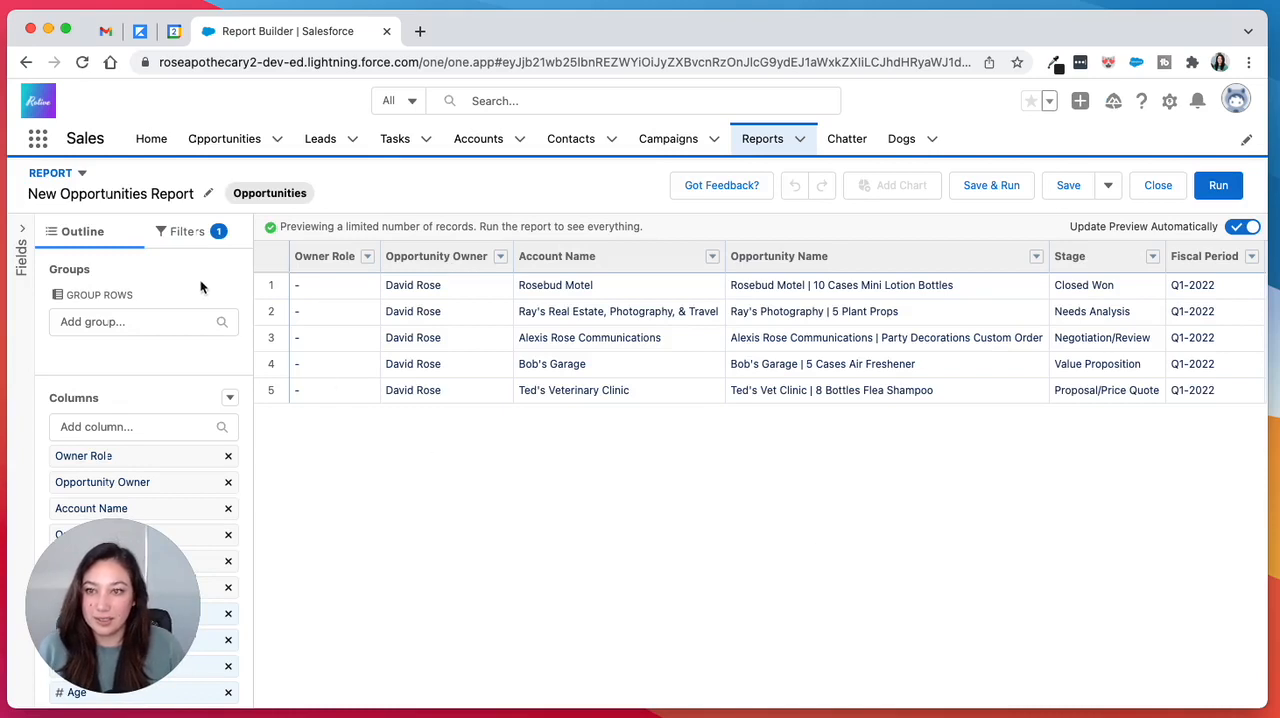
- Set the Close Date filter range to Current FY and return to the outline
left_click(188, 232)
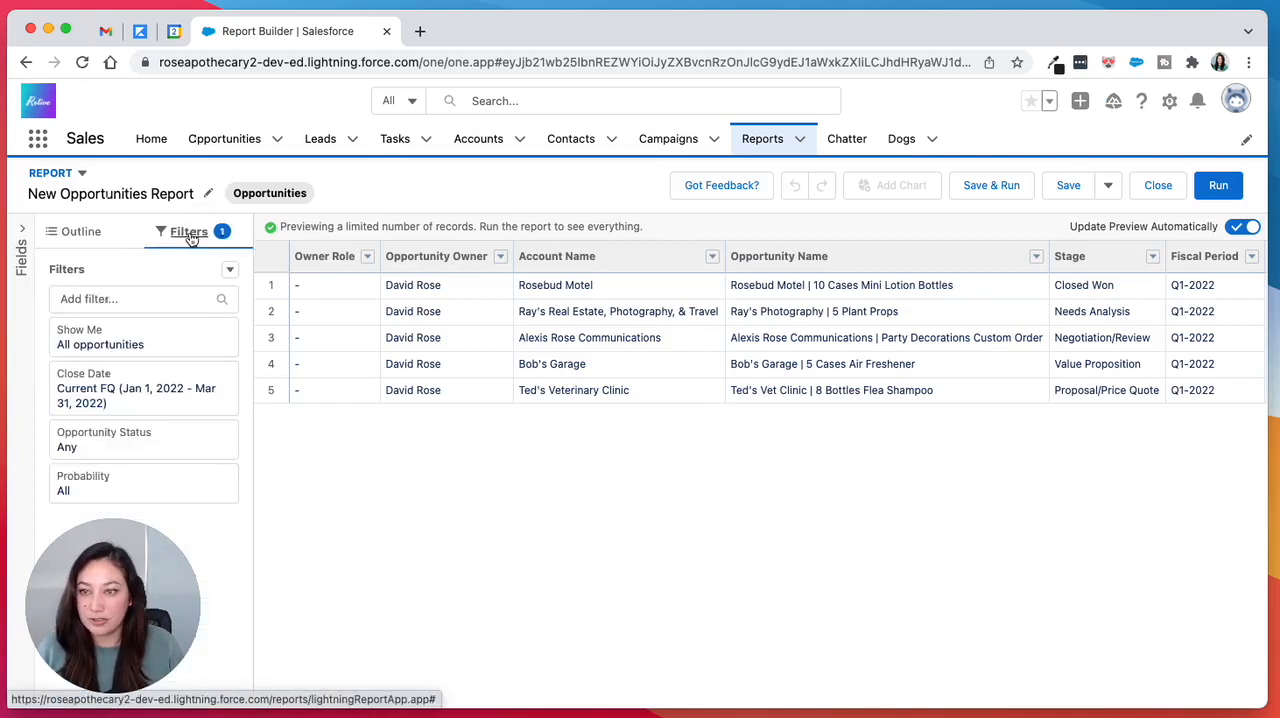
mouse_move(196, 336)
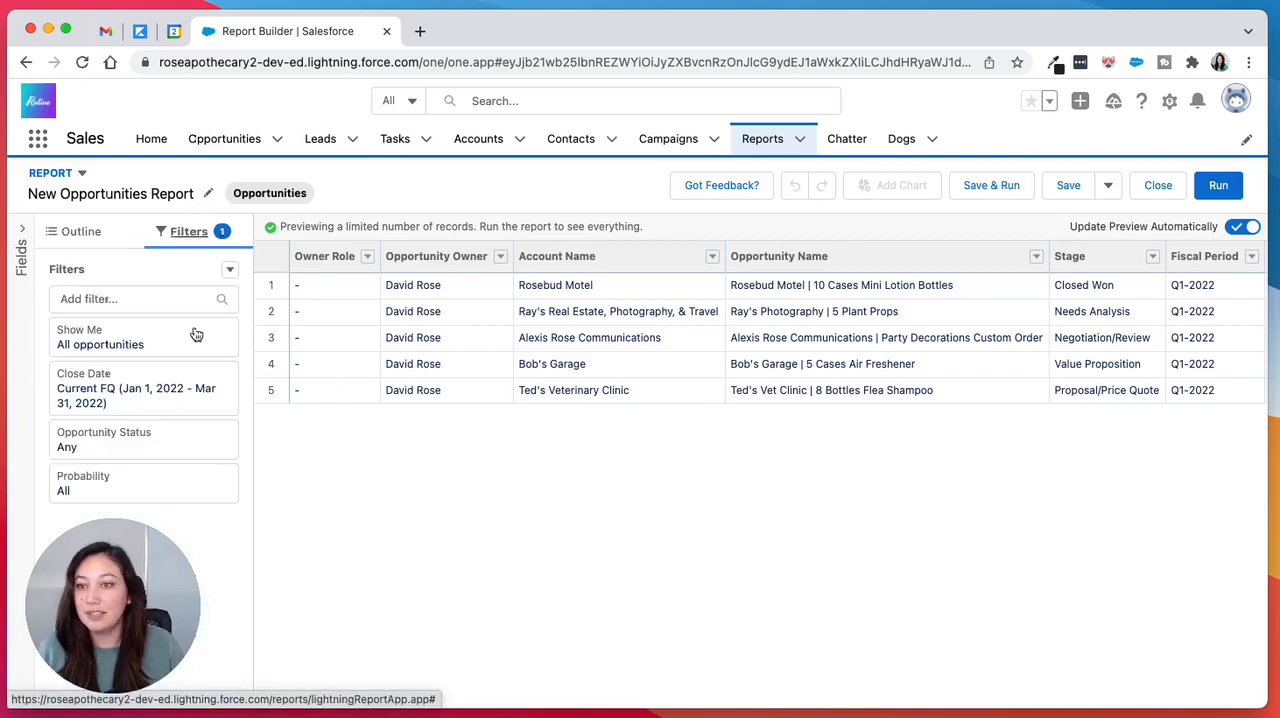
left_click(144, 388)
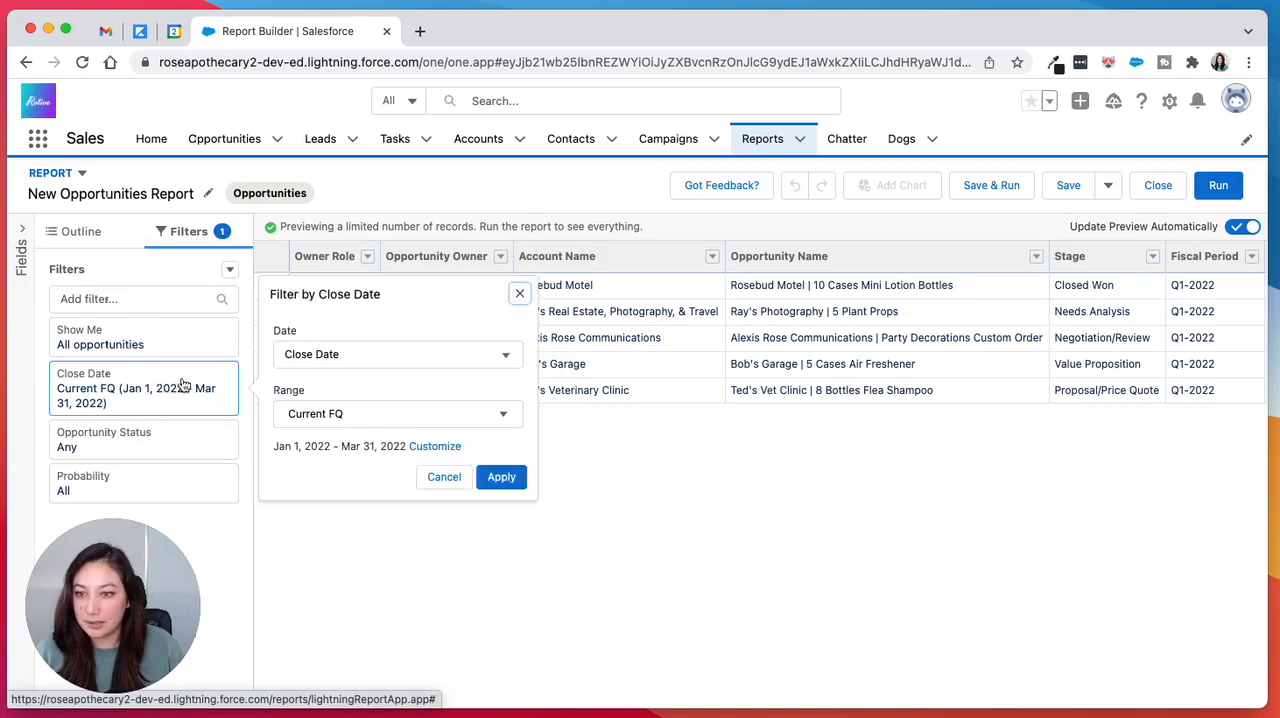
left_click(396, 414)
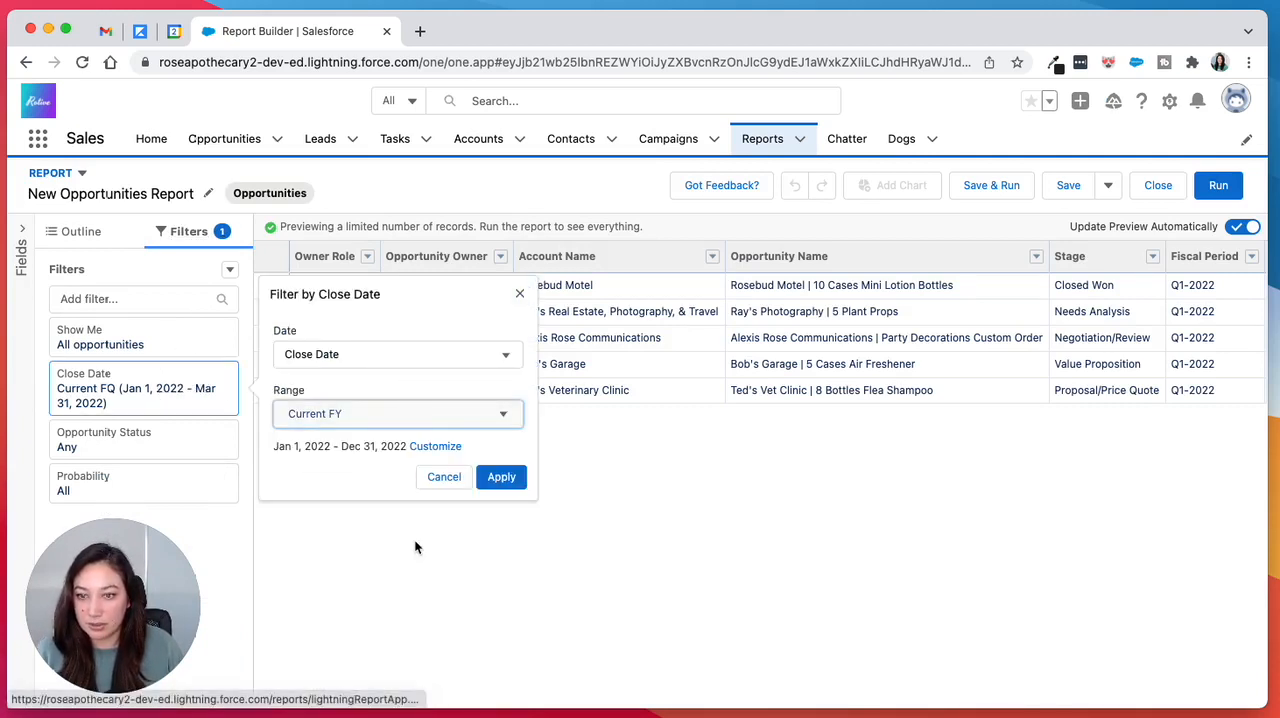
left_click(500, 476)
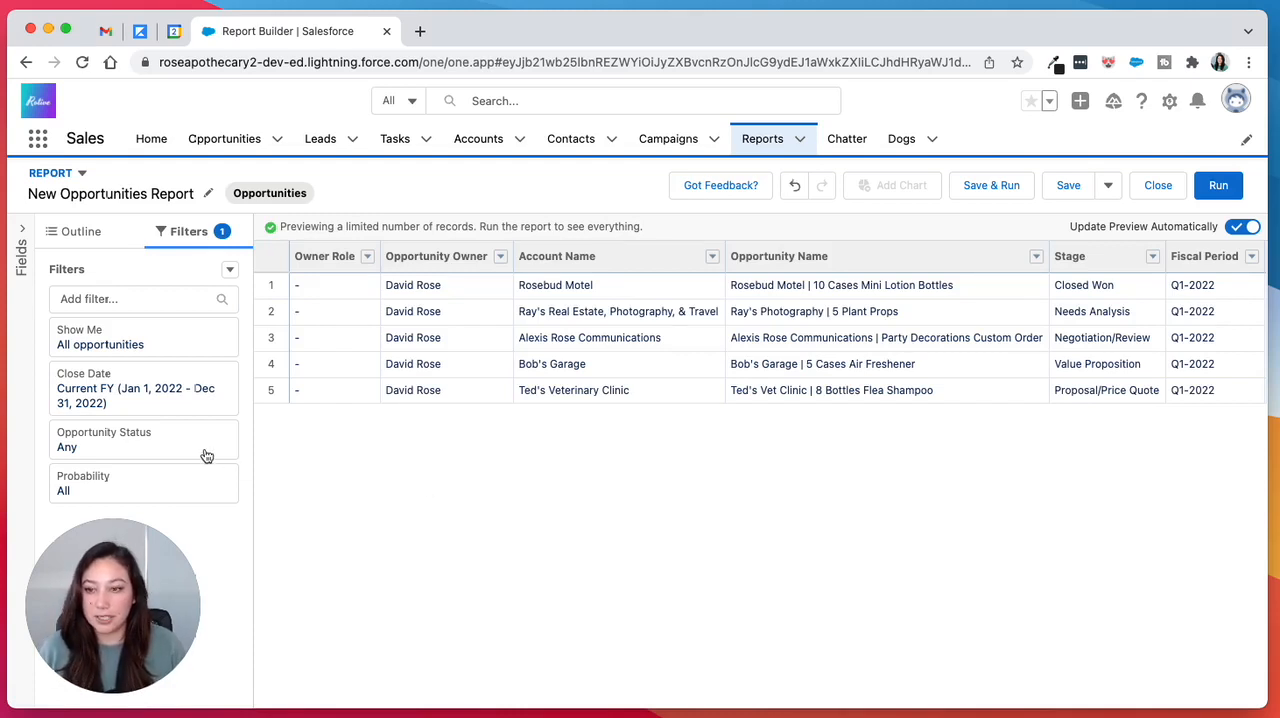
left_click(80, 232)
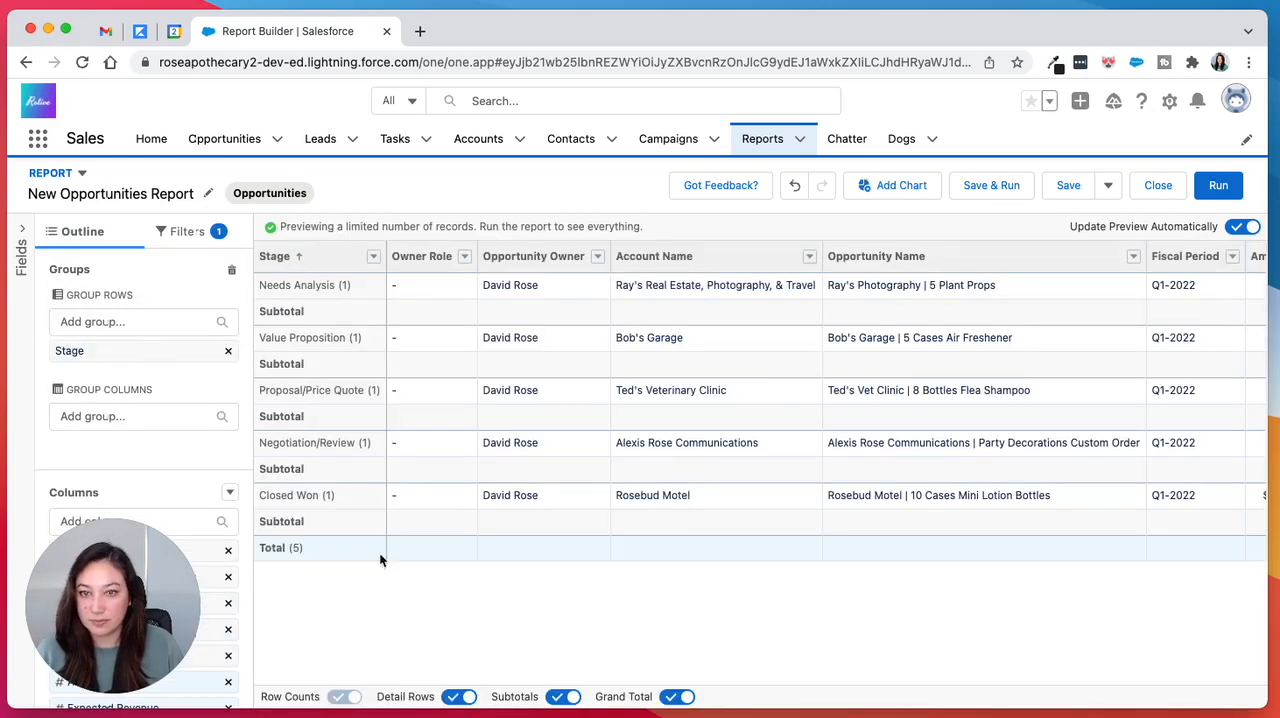
- Hide detail rows so only the record count per stage remains
left_click(464, 696)
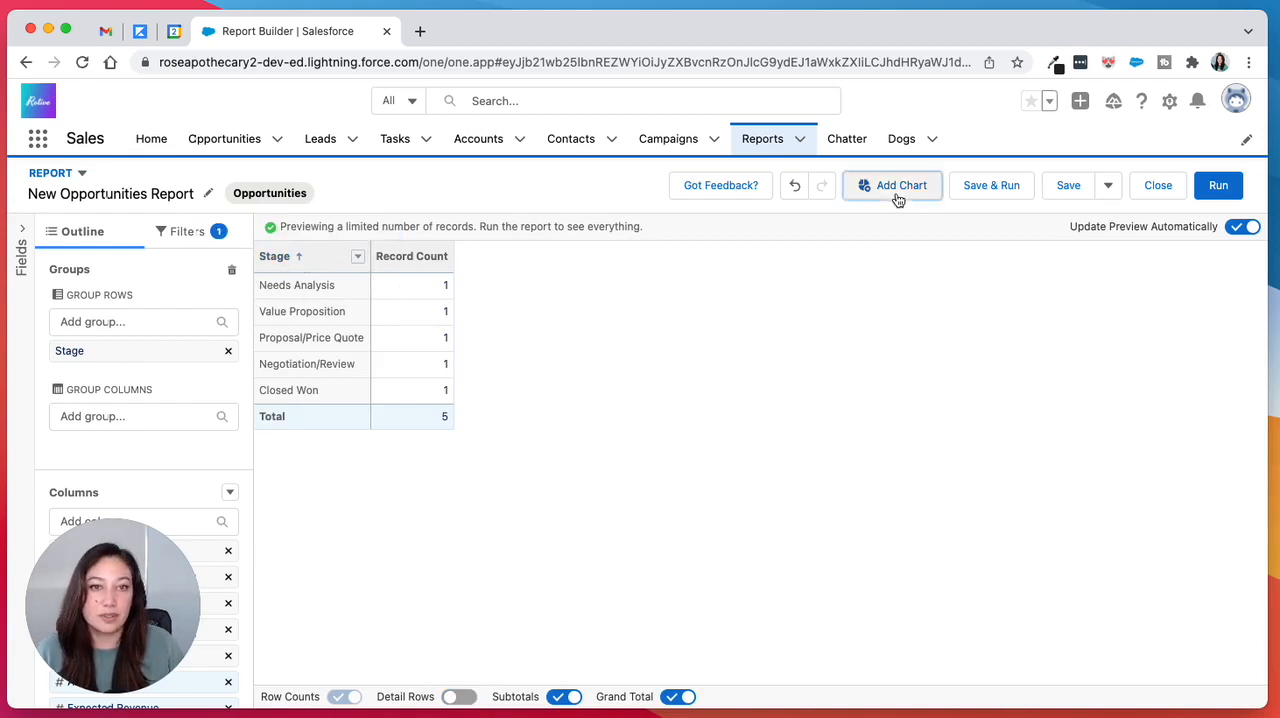
- Add a chart to the report and switch its type to Funnel
left_click(892, 184)
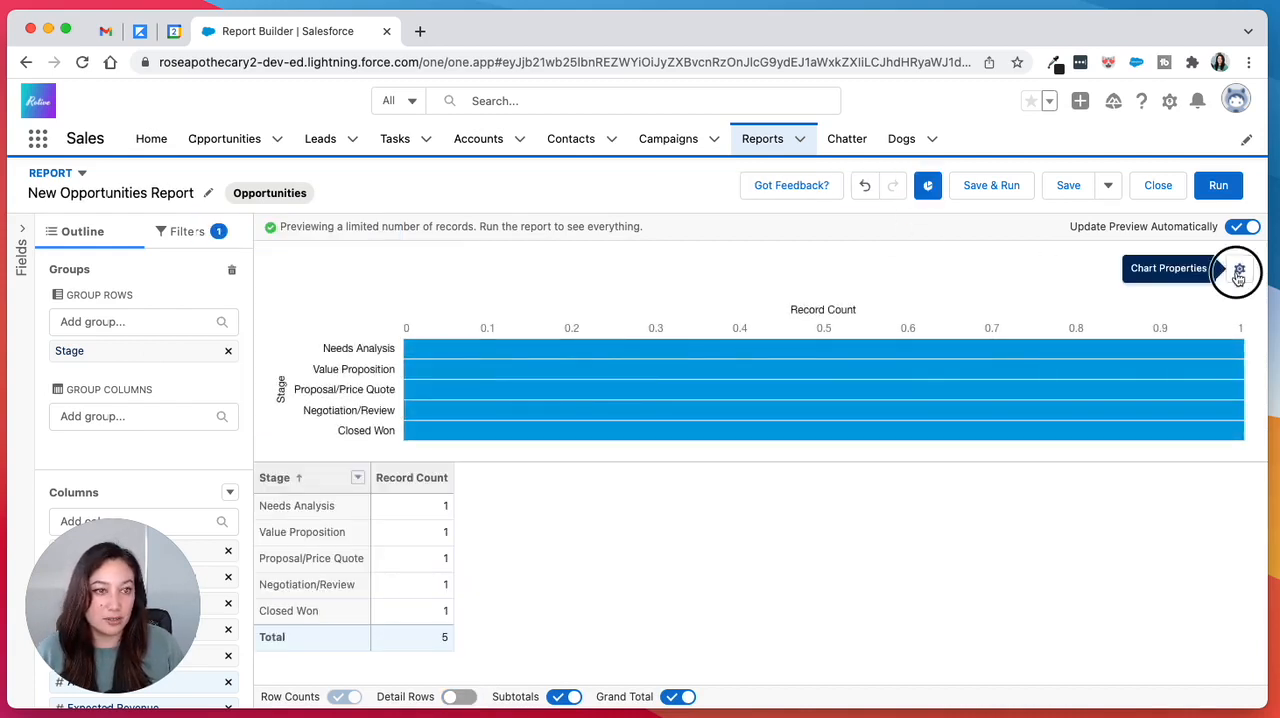
left_click(1244, 268)
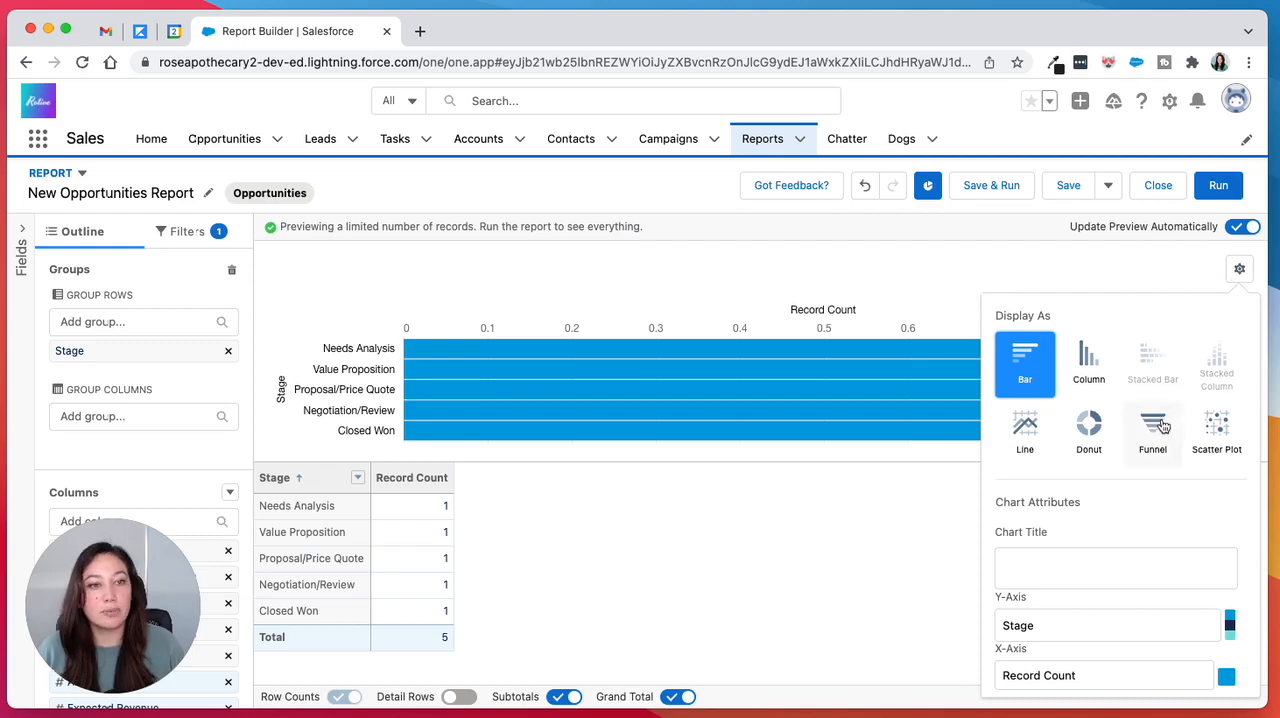
left_click(1152, 432)
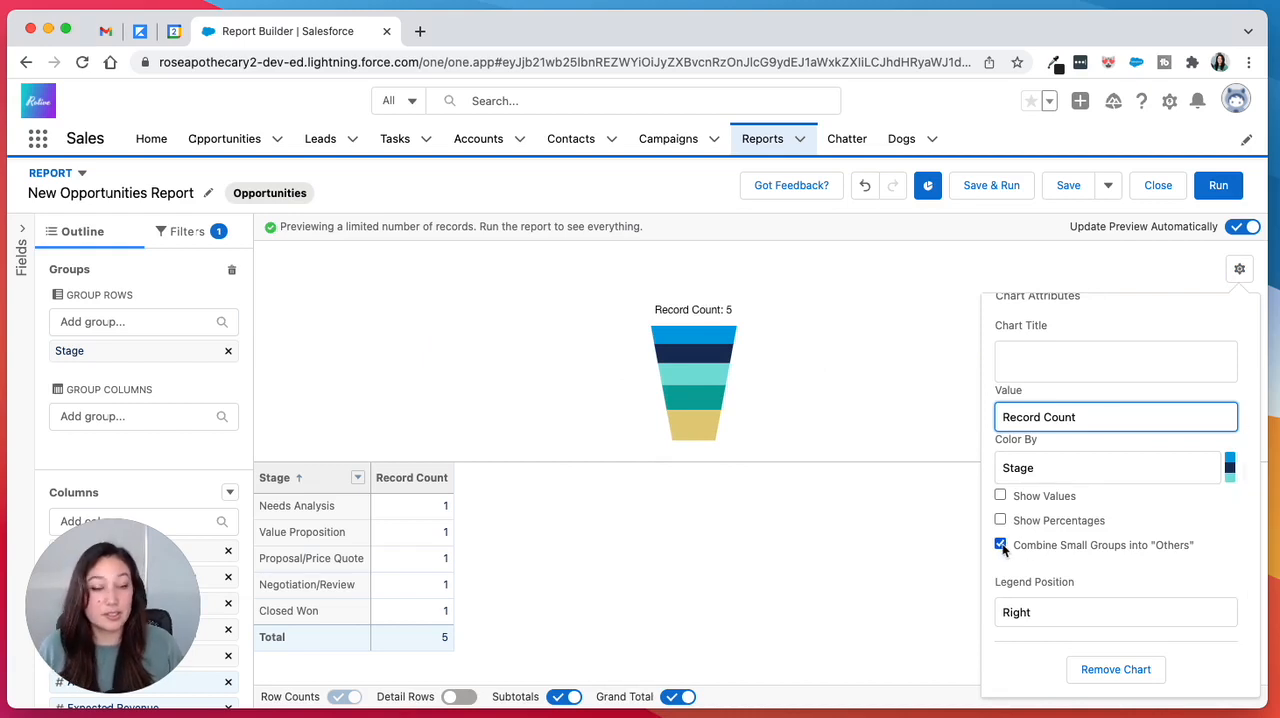
- Keep small groups separate and show values and percentages on the funnel
left_click(1000, 544)
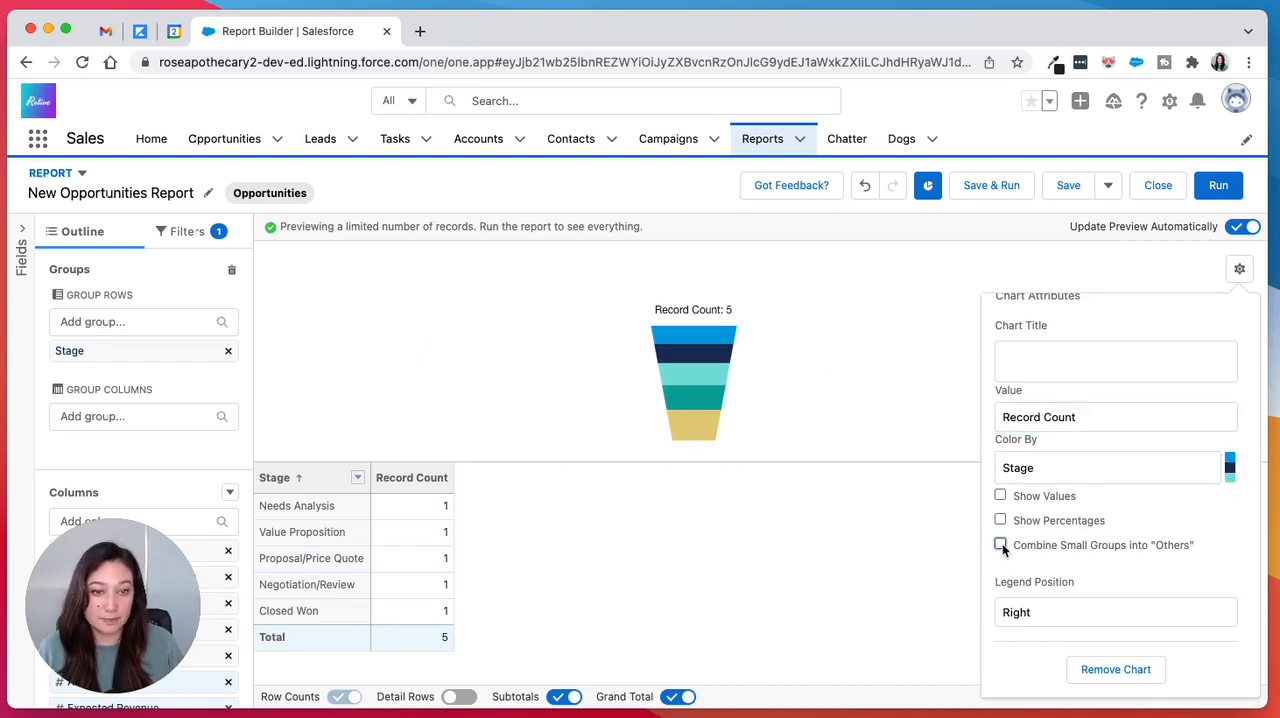
left_click(1000, 496)
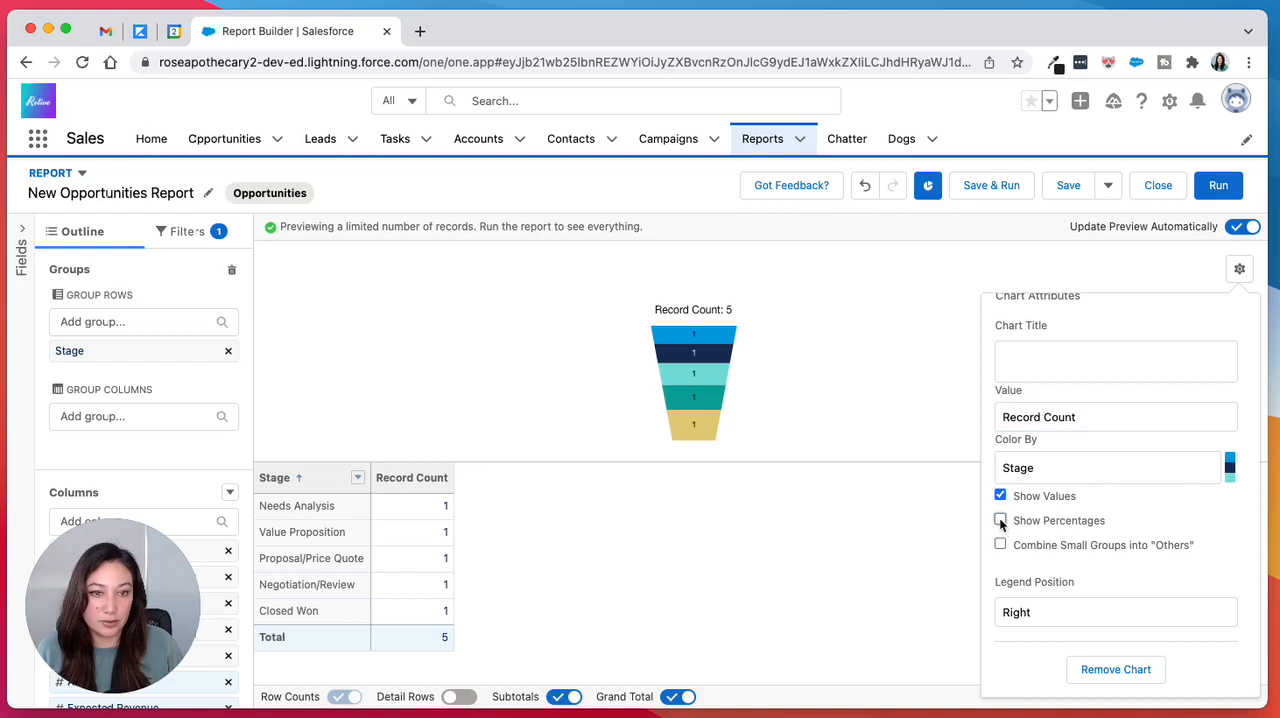
left_click(1000, 520)
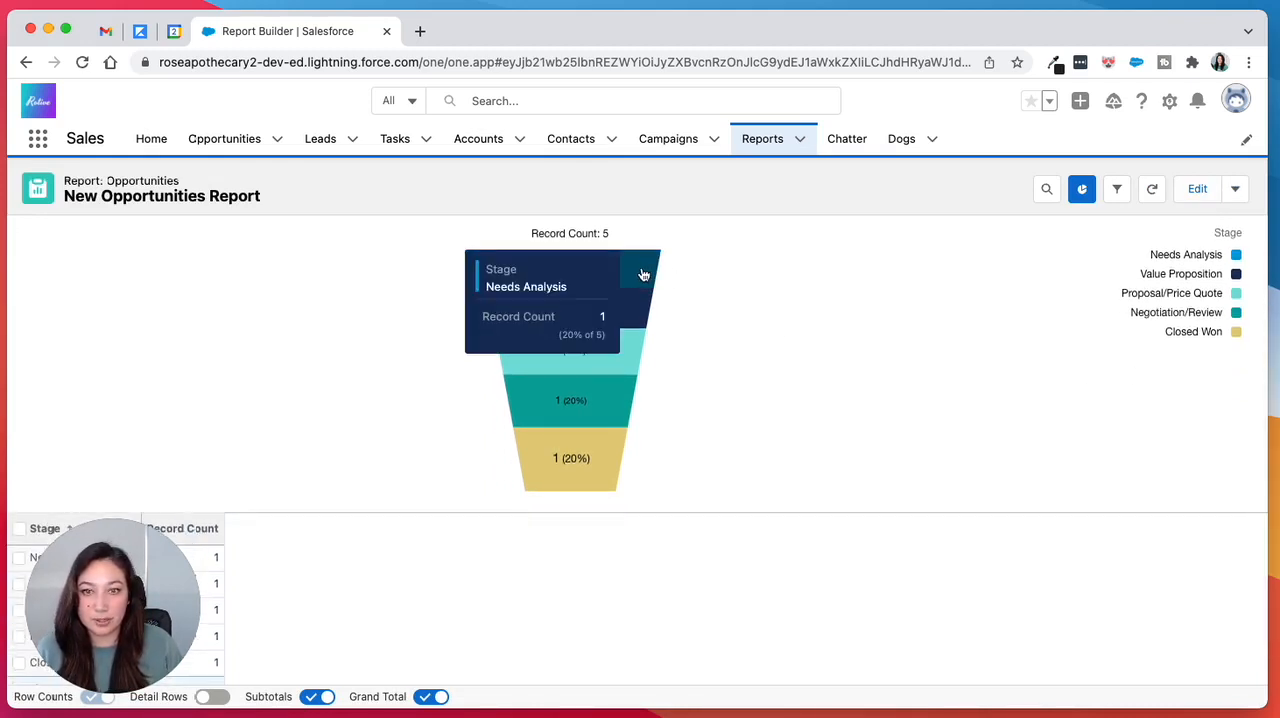
mouse_move(622, 352)
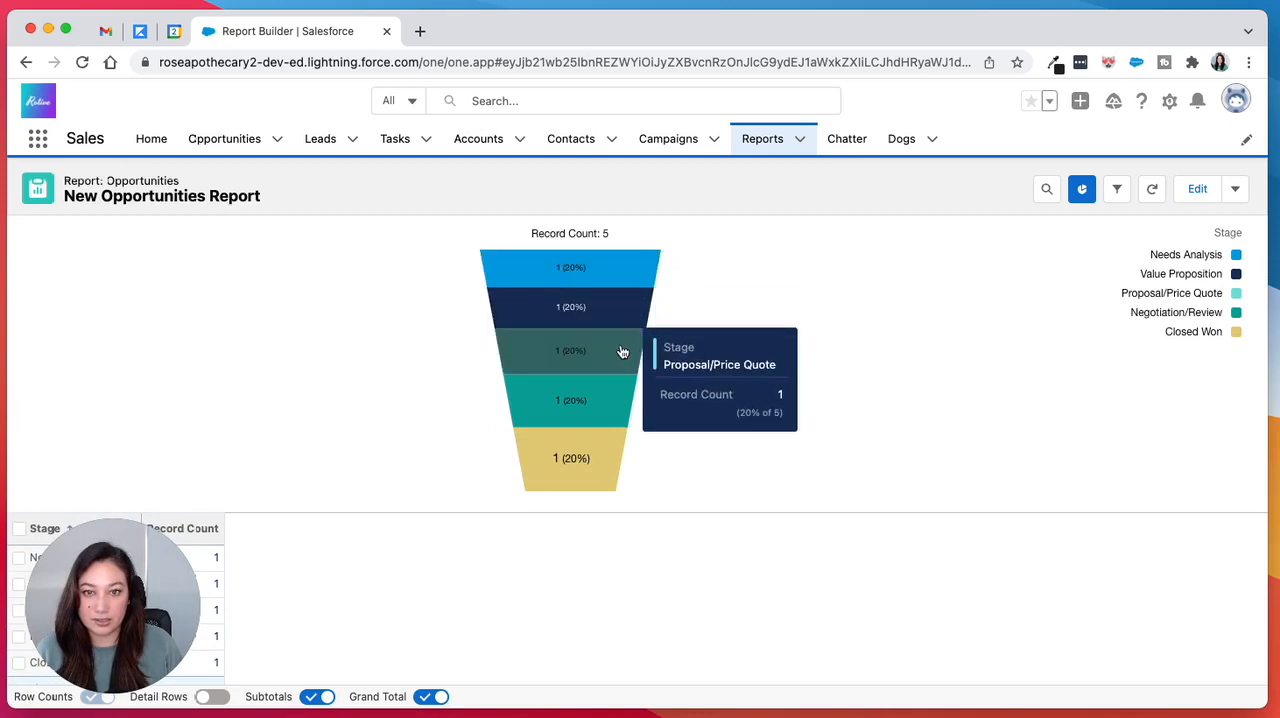
mouse_move(610, 444)
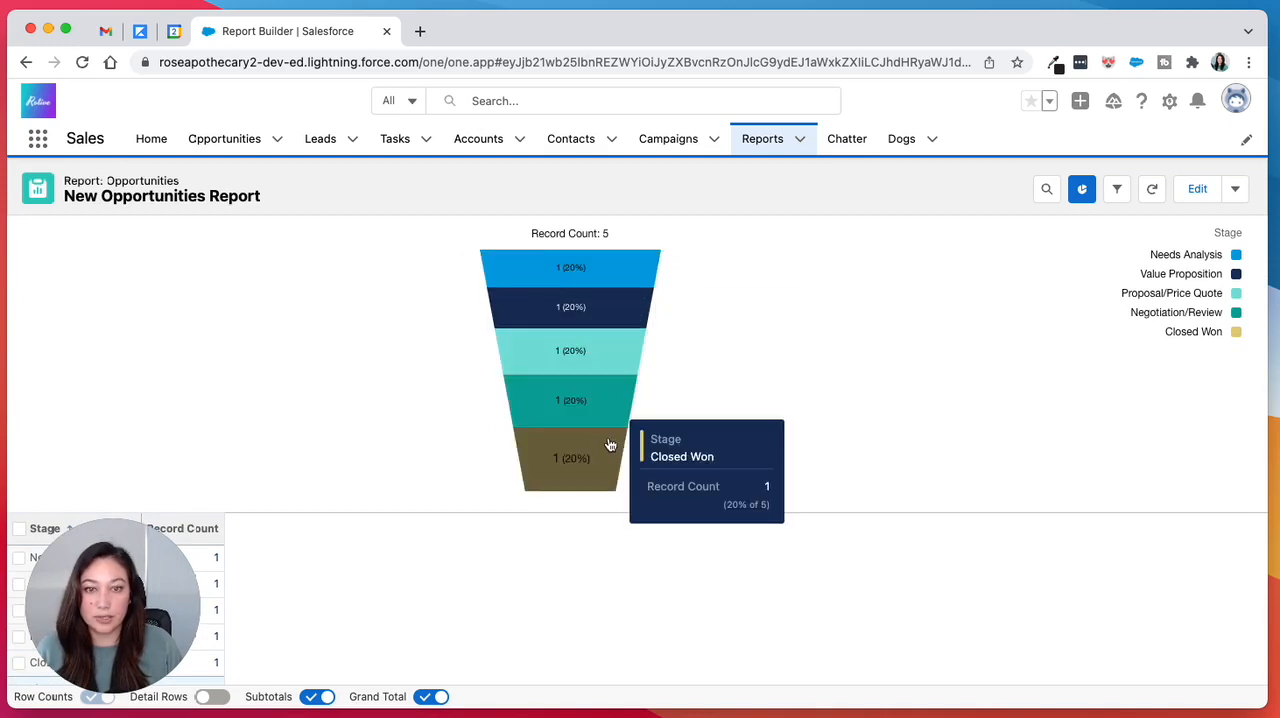
- Scroll through the run report to review the funnel stages and count table
scroll("down", 3)
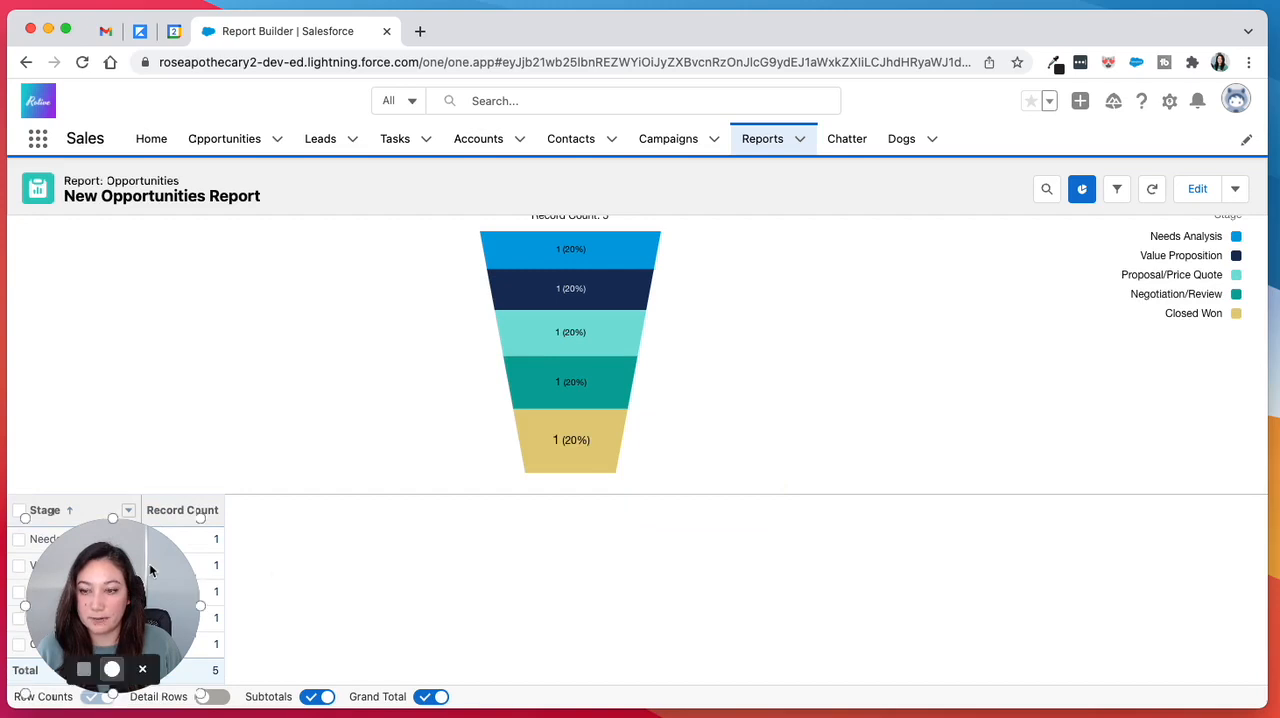
left_click_drag(110, 600, 362, 600)
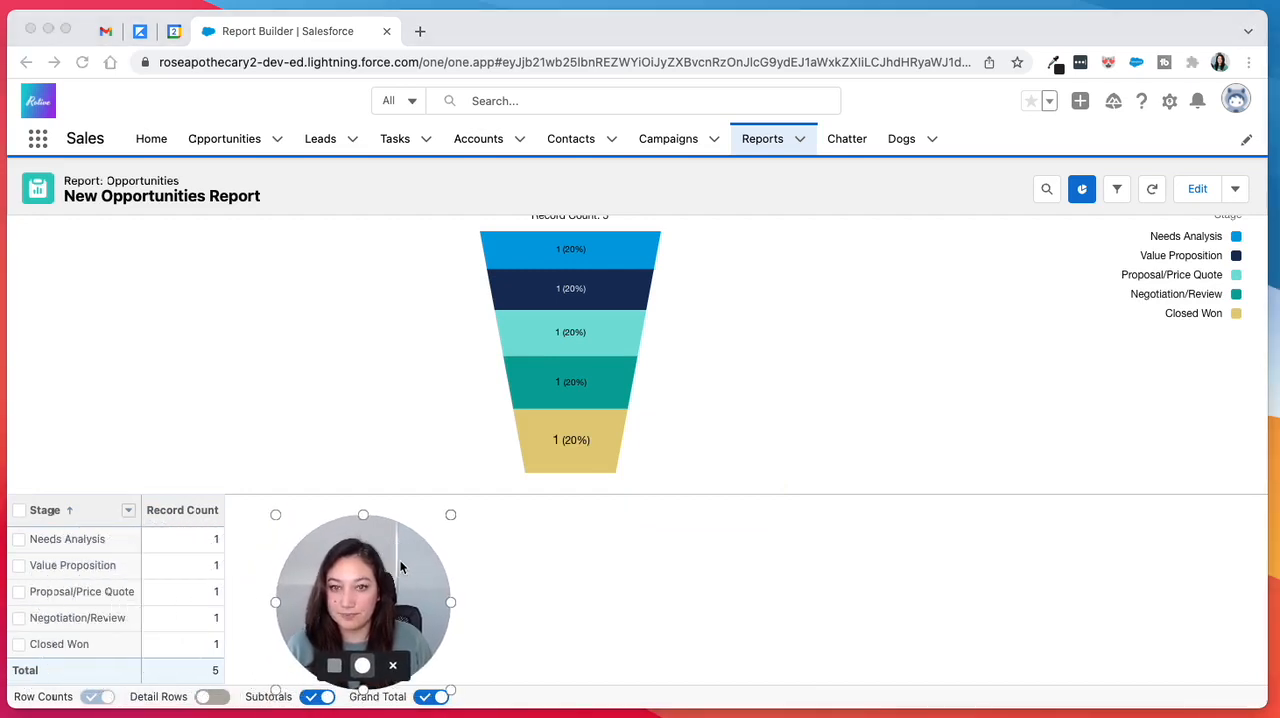